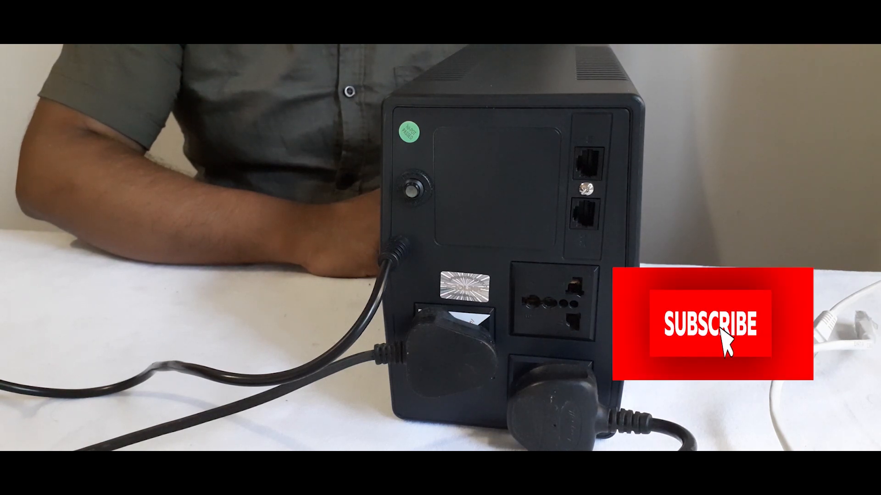
click(714, 323)
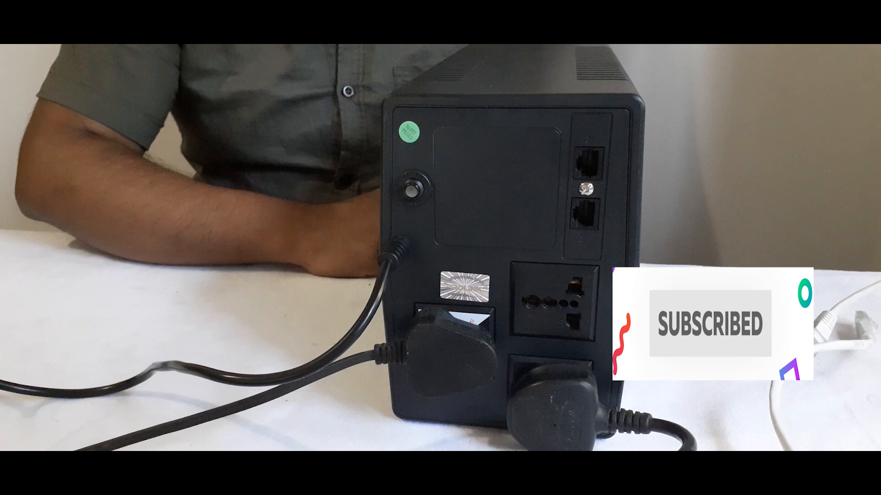